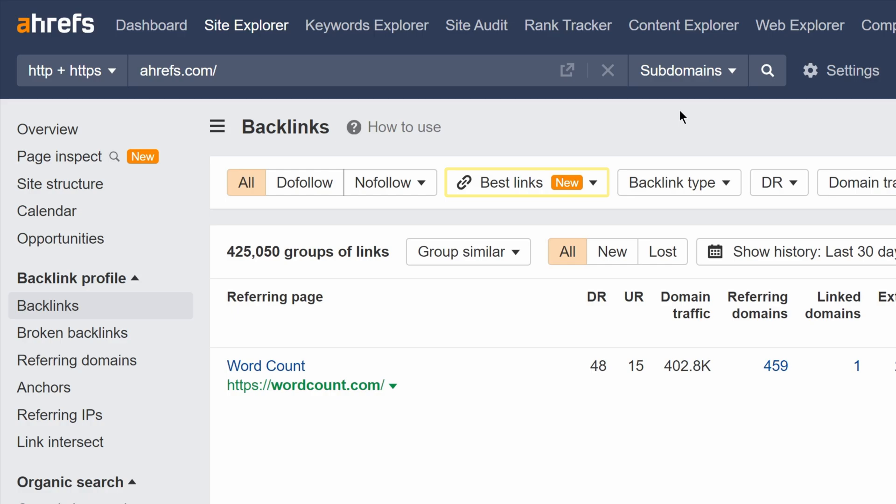
mouse_move(637, 170)
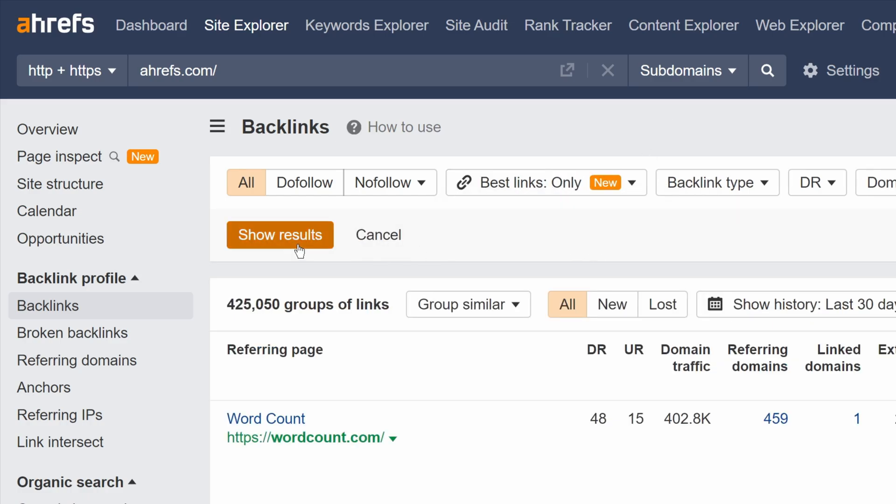
Step: Restrict the ahrefs.com backlinks to best links only
click(280, 234)
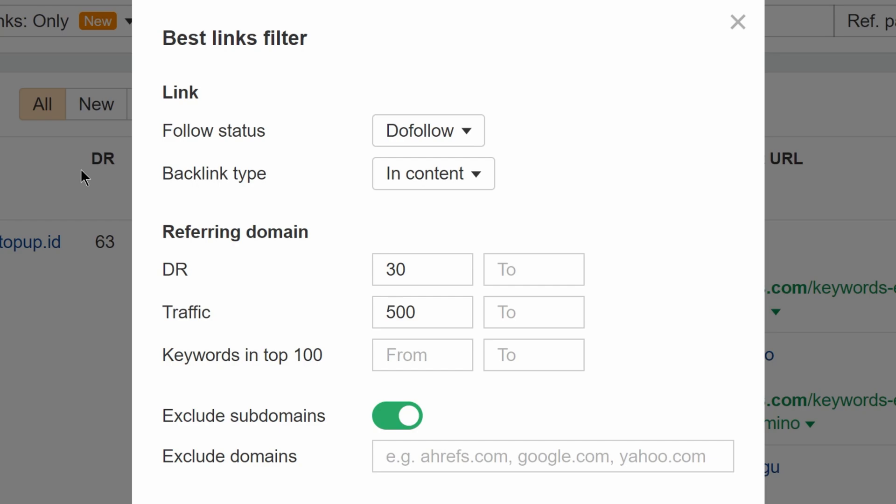
Step: Exclude blogspot.com and weebly.com, cap external links at 200, and save the criteria
click(422, 269)
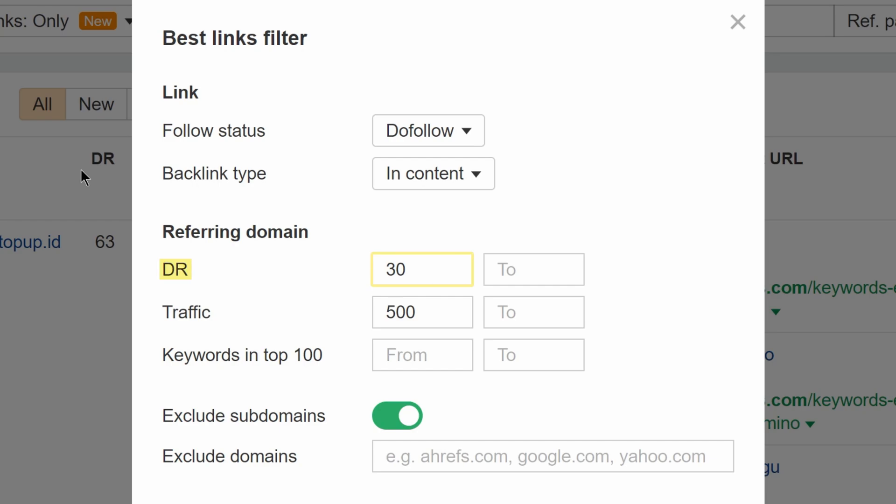
click(423, 313)
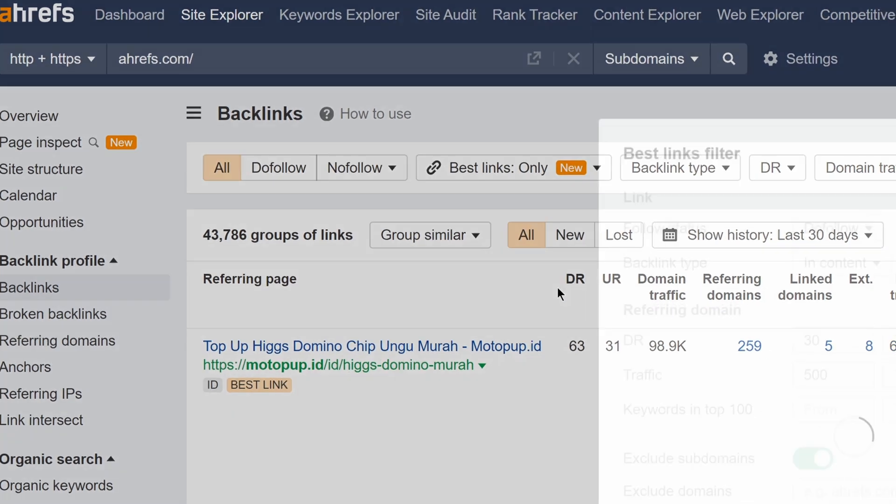
text(b)
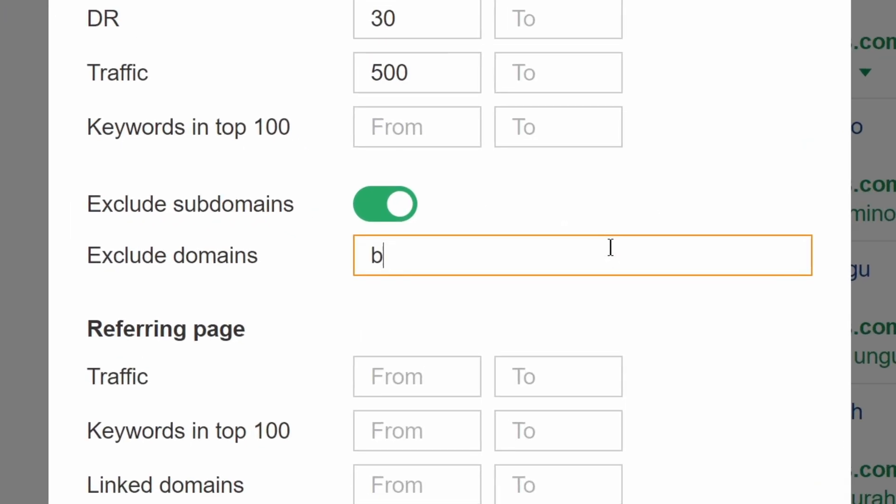
text(logspot.com, weebly.com)
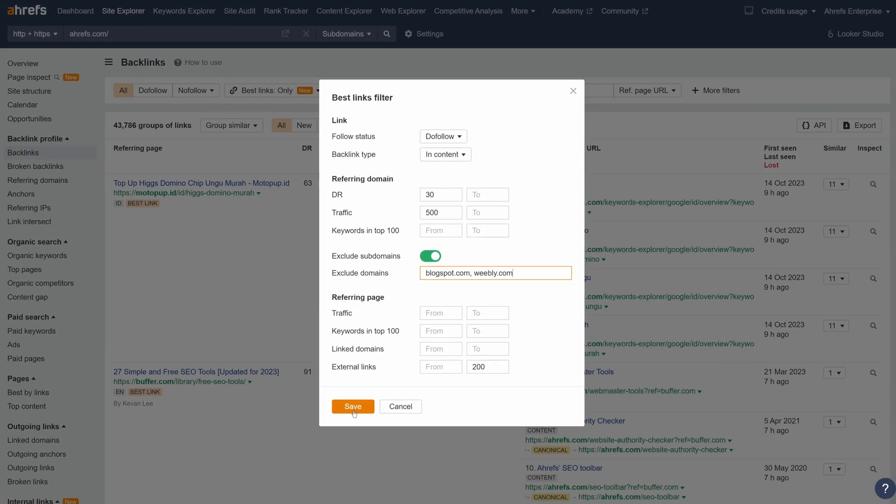
click(353, 406)
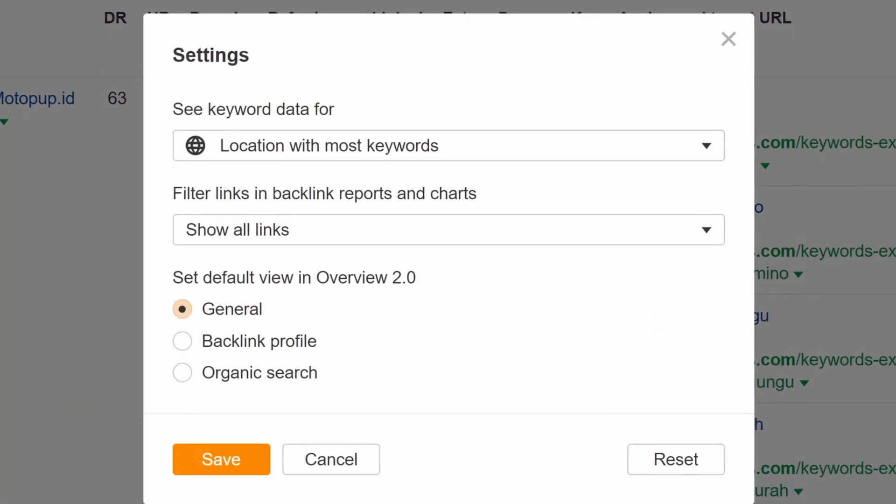
Step: Choose an option for 'Filter links in backlink reports and charts'
click(447, 230)
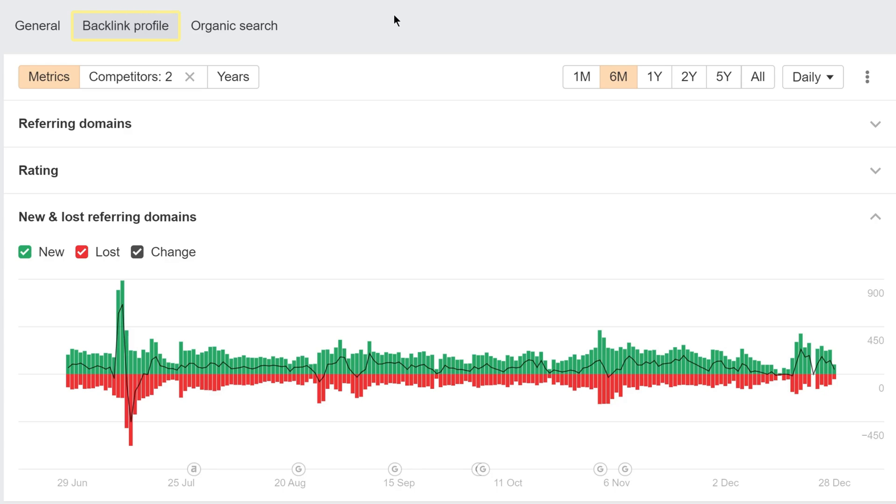
Step: Show the Backlink profile tab with the New & lost referring domains chart
click(233, 77)
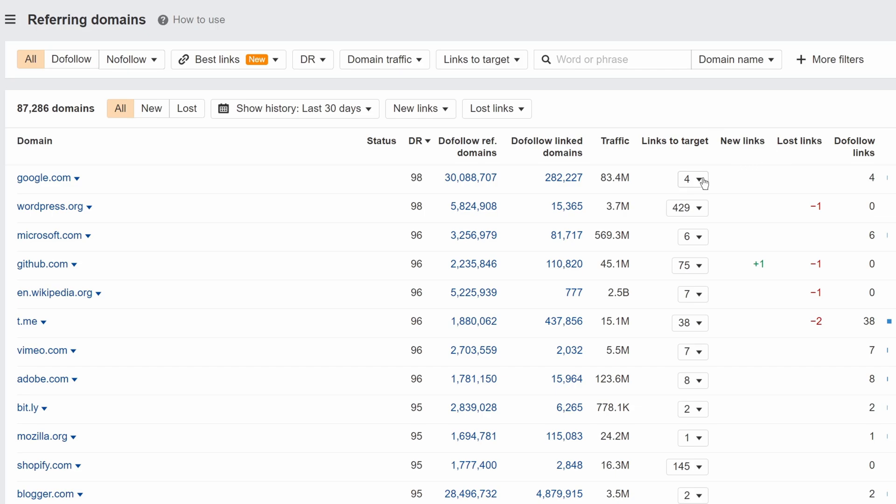
Step: Expand the Links to target list for the google.com referring domain
click(693, 178)
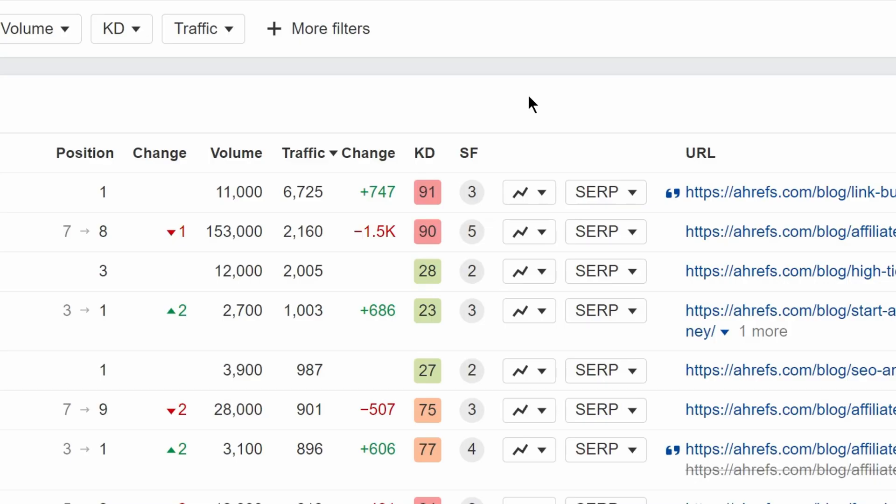
Step: View the top keyword's position history, try comparing another domain, then close the chart
click(522, 192)
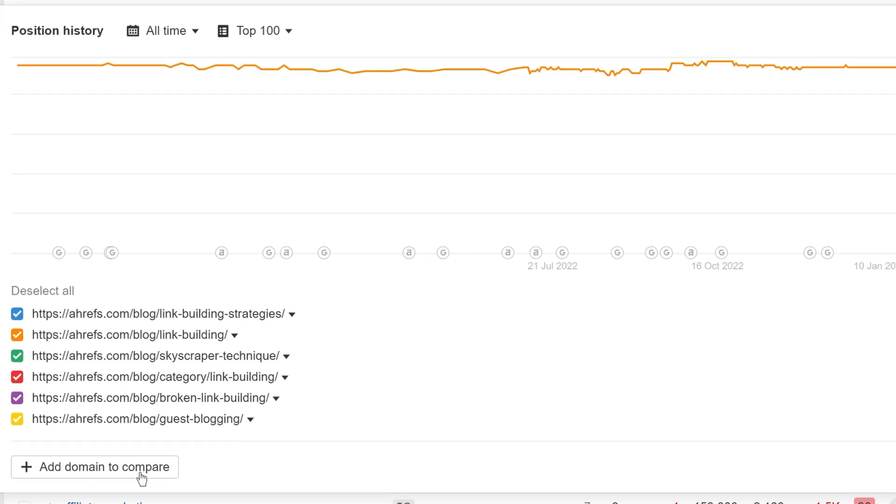
click(98, 466)
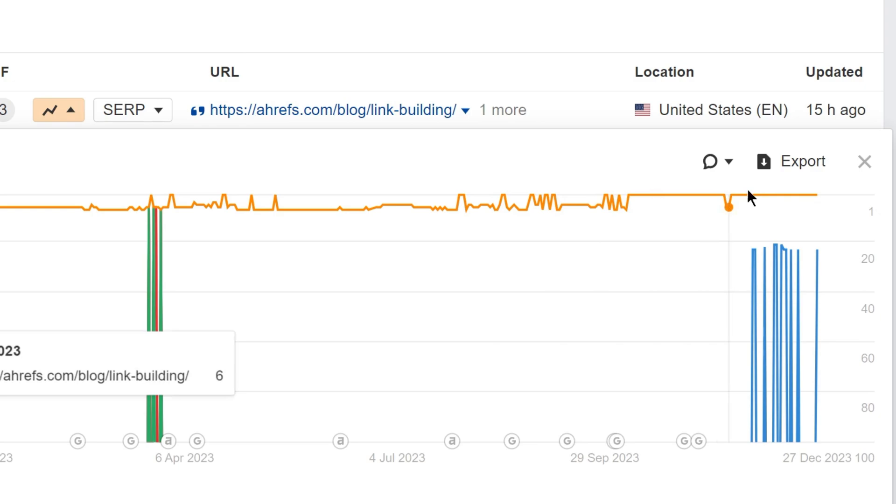
click(275, 176)
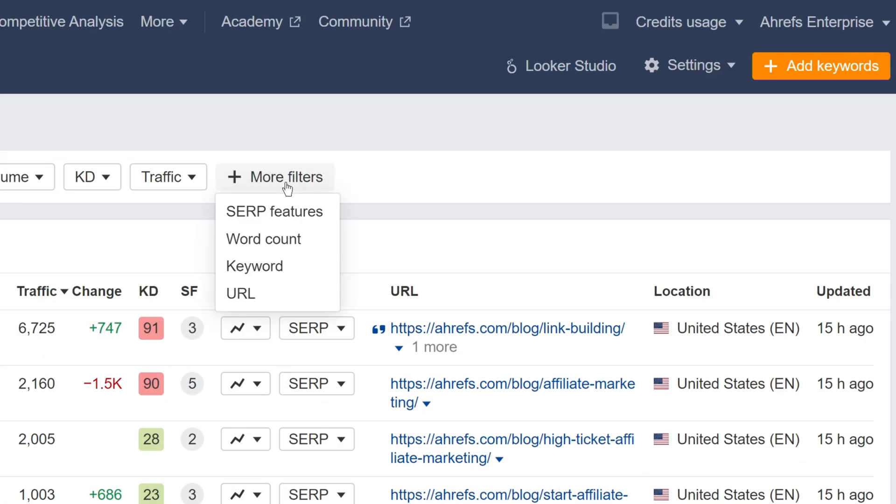
Step: Reveal the extra filters, including Main positions only and Multiple URLs only
click(254, 265)
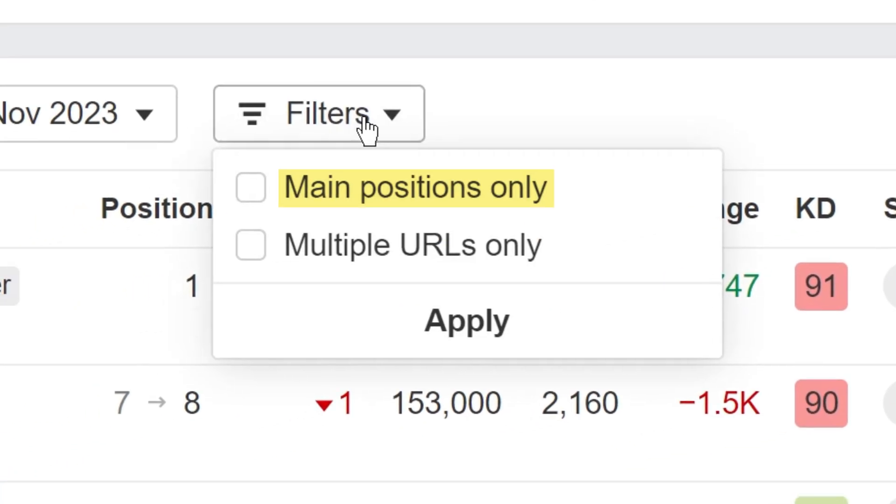
mouse_move(412, 245)
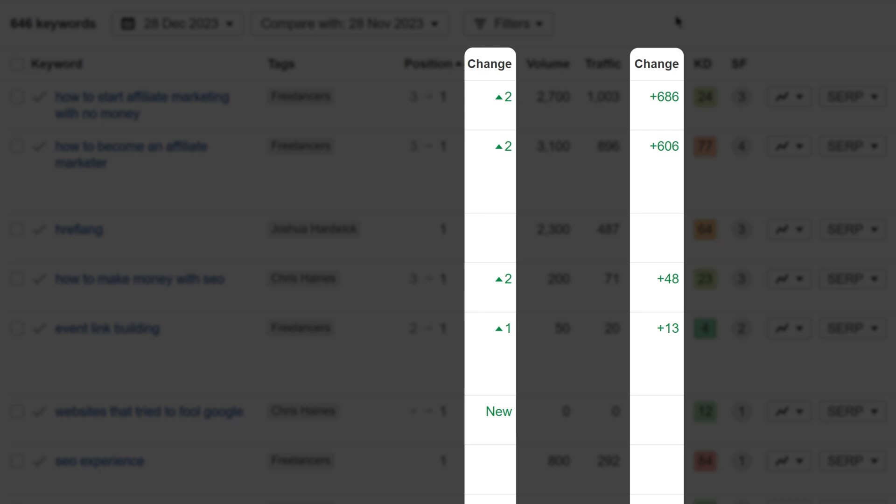
mouse_move(488, 64)
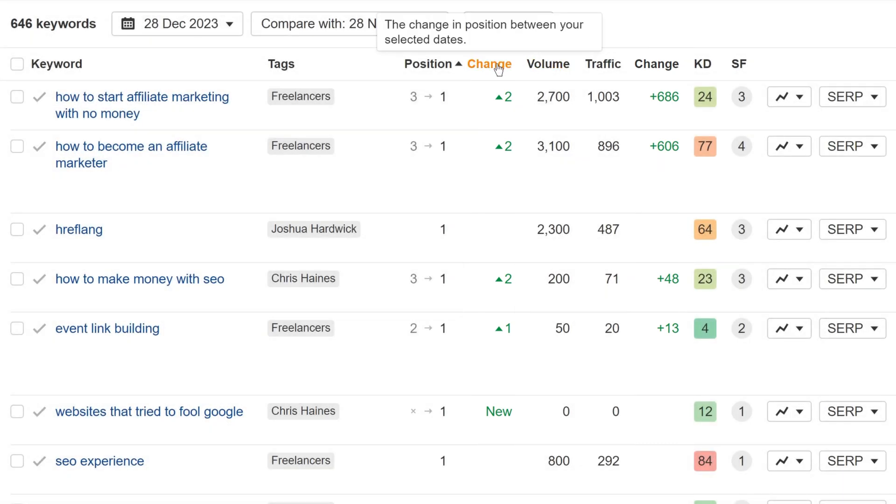
Step: Sort the tracked keywords by the Change column
click(486, 64)
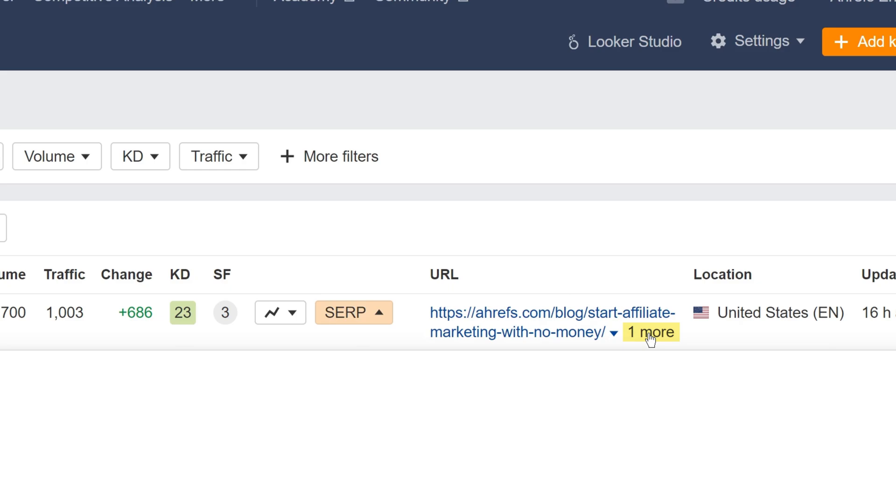
Step: Show the '1 more' ranking URL for the start affiliate marketing keyword
click(651, 332)
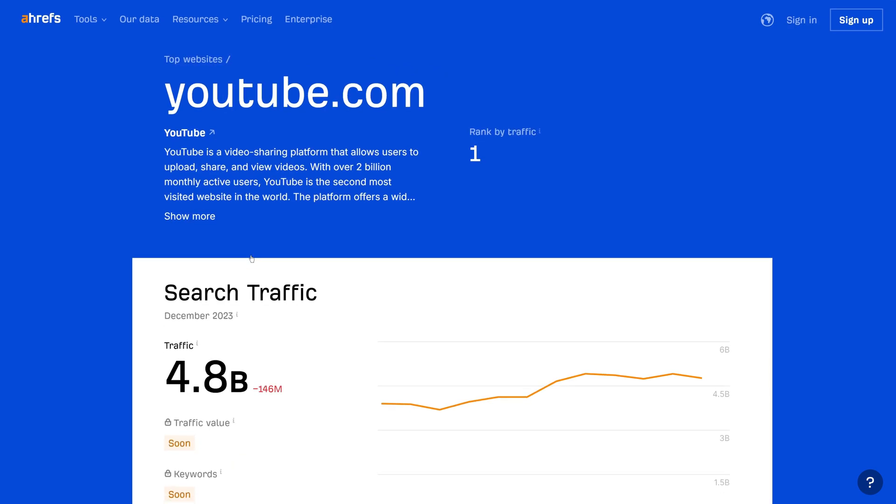
Step: Scroll through youtube.com's traffic by location, similarly ranked websites and backlink profile
scroll(down, 3)
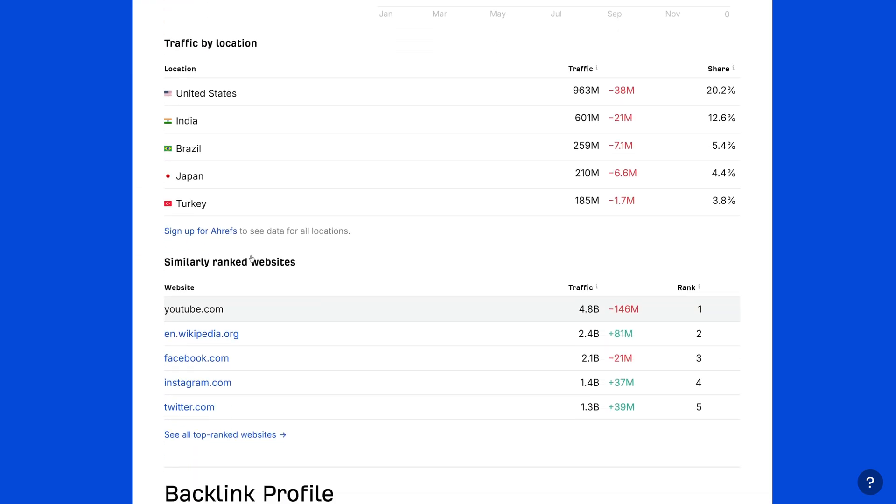
scroll(down, 3)
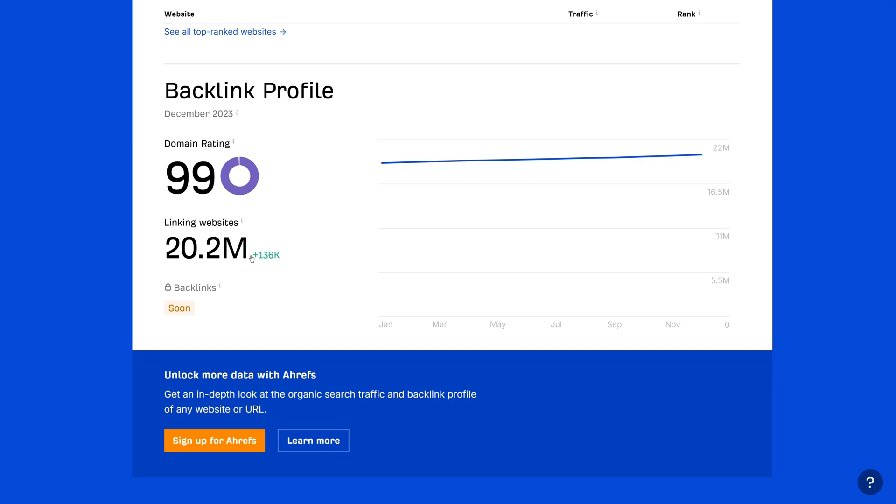
scroll(down, 3)
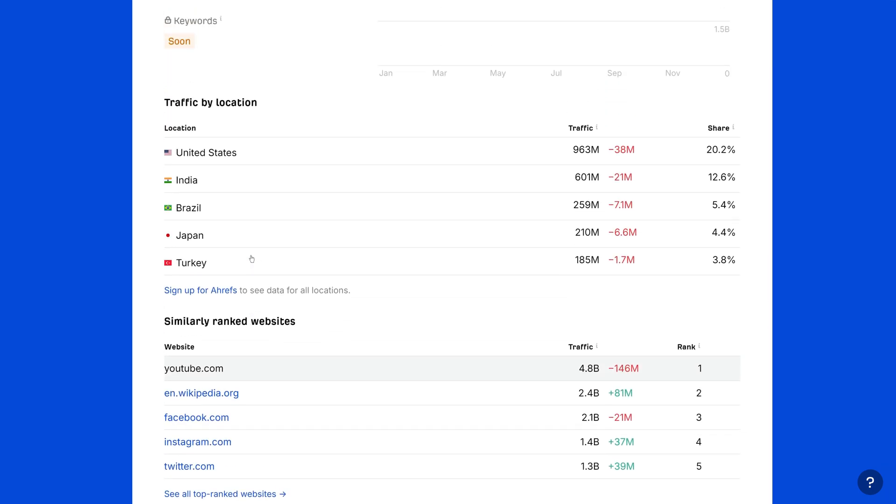